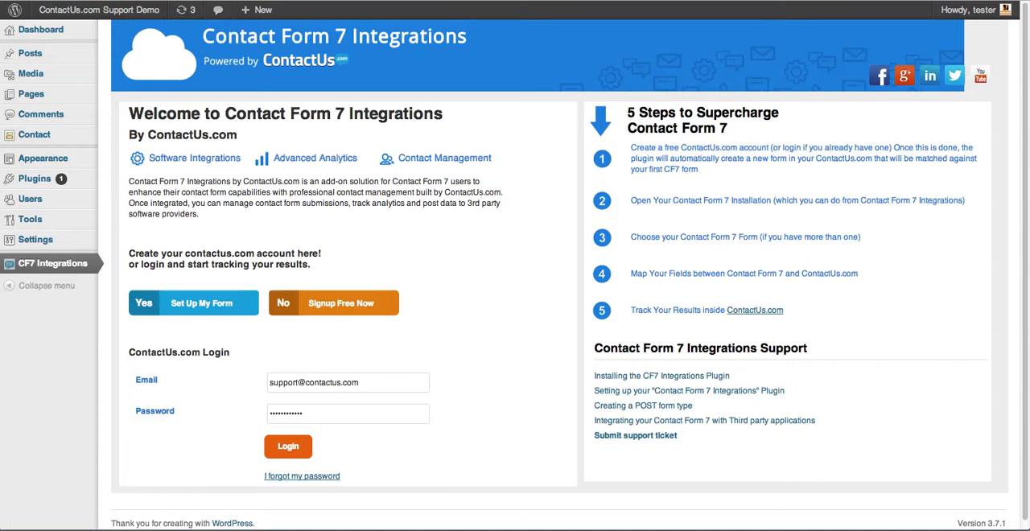
mouse_move(575, 270)
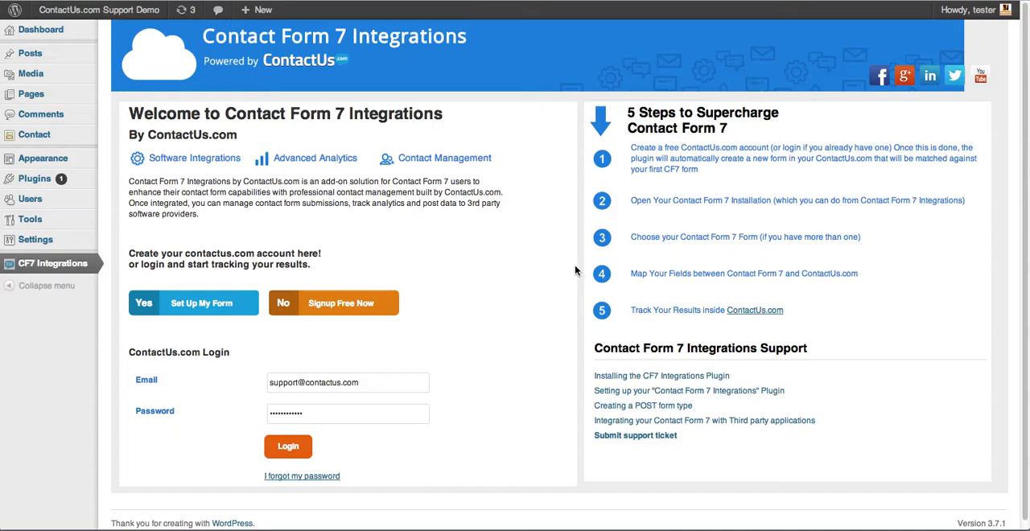
mouse_move(648, 323)
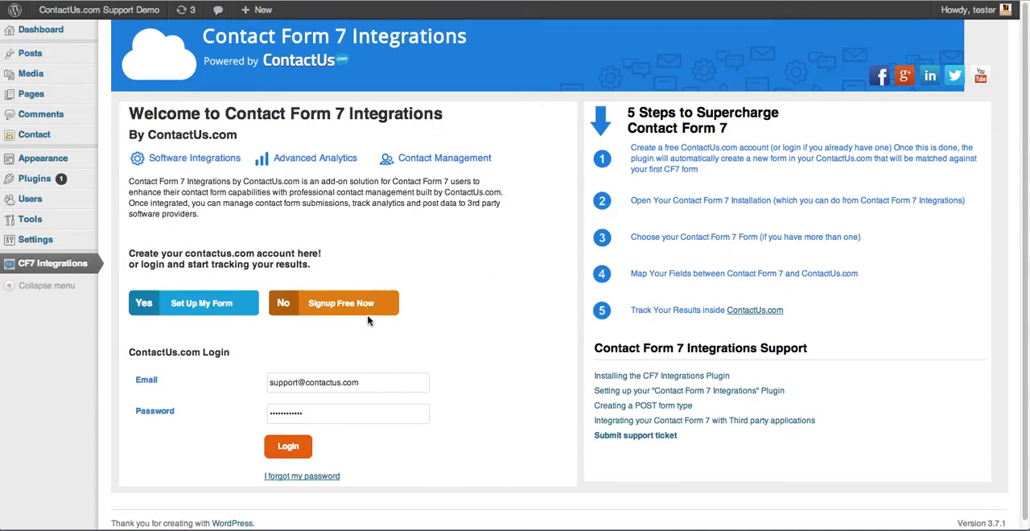
mouse_move(361, 304)
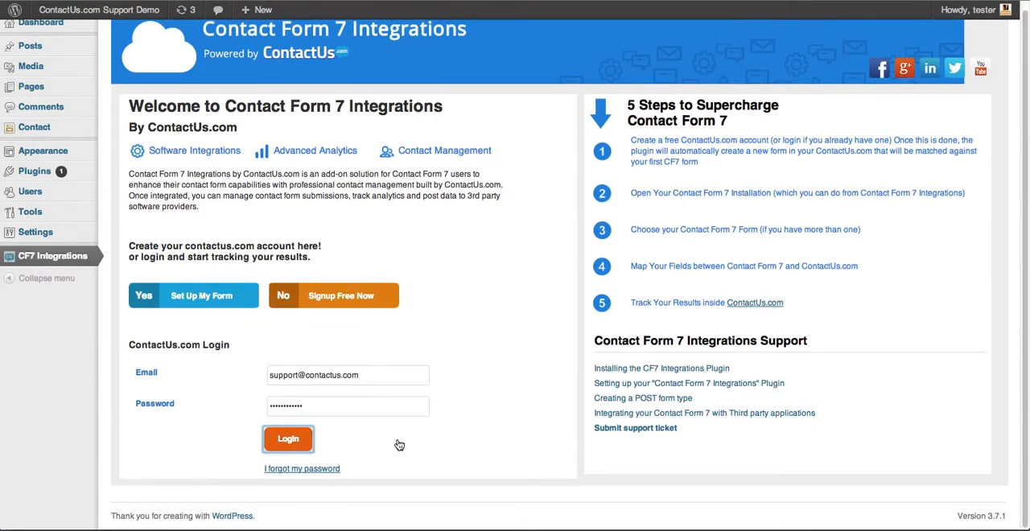
Log in to ContactUs.com and continue to the Contact Form 7 forms list.
left_click(288, 438)
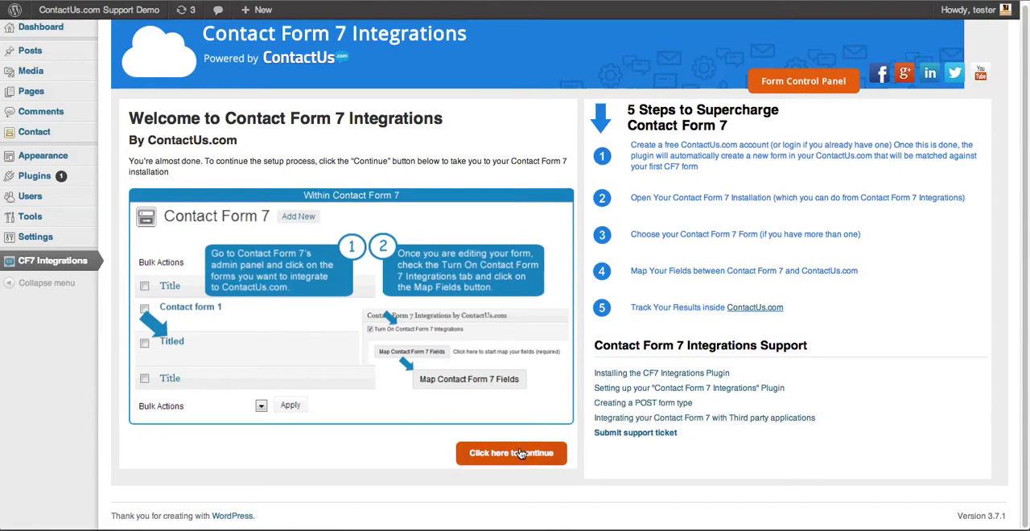
left_click(512, 453)
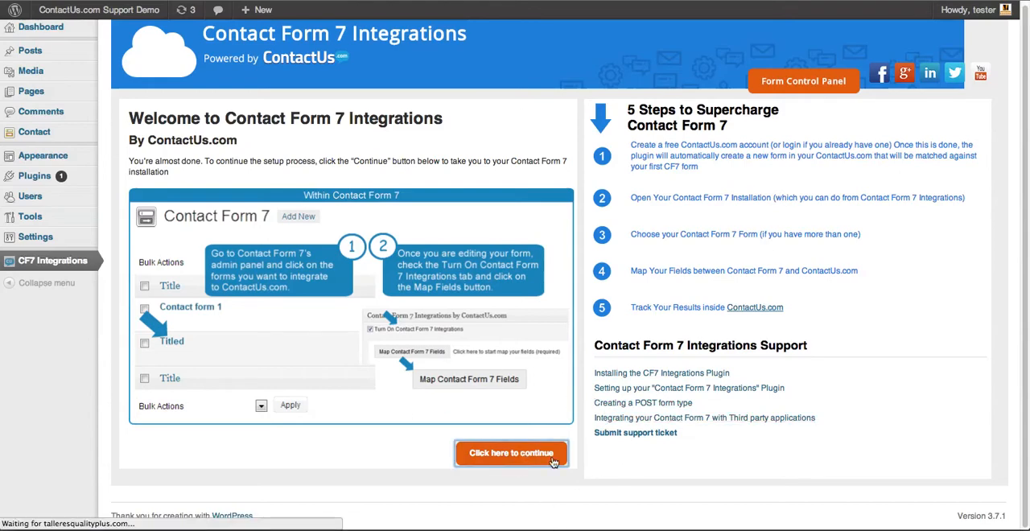
left_click(510, 452)
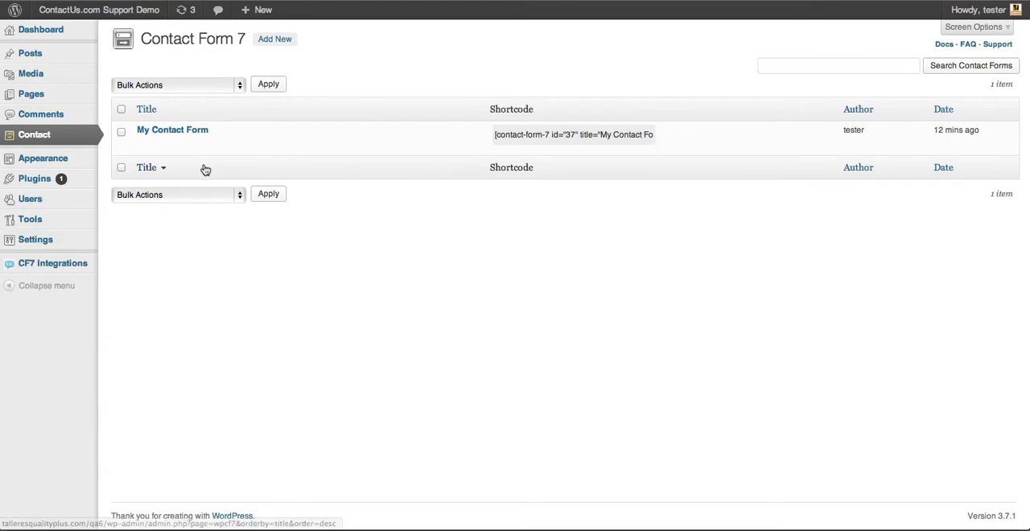
mouse_move(173, 130)
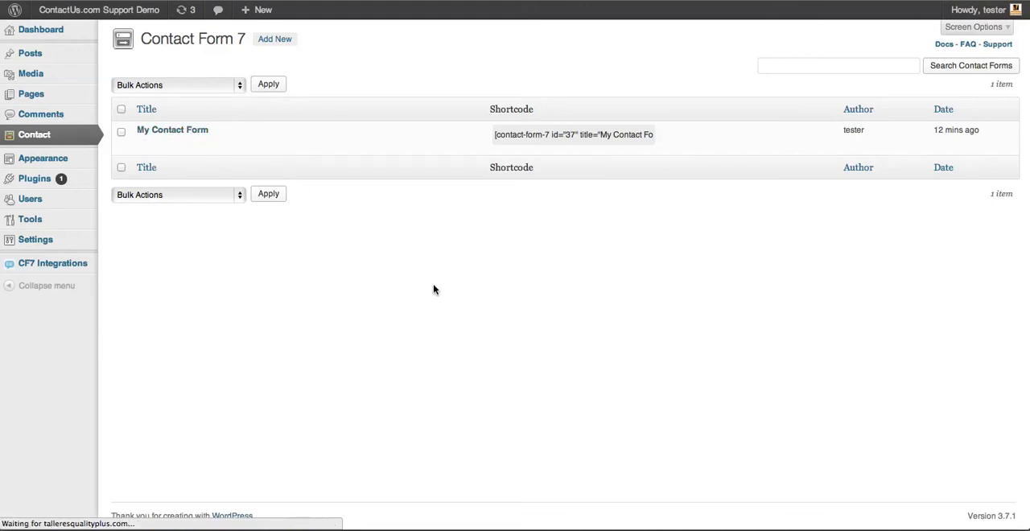
Open 'My Contact Form' and scroll down to its Integrations section.
left_click(172, 130)
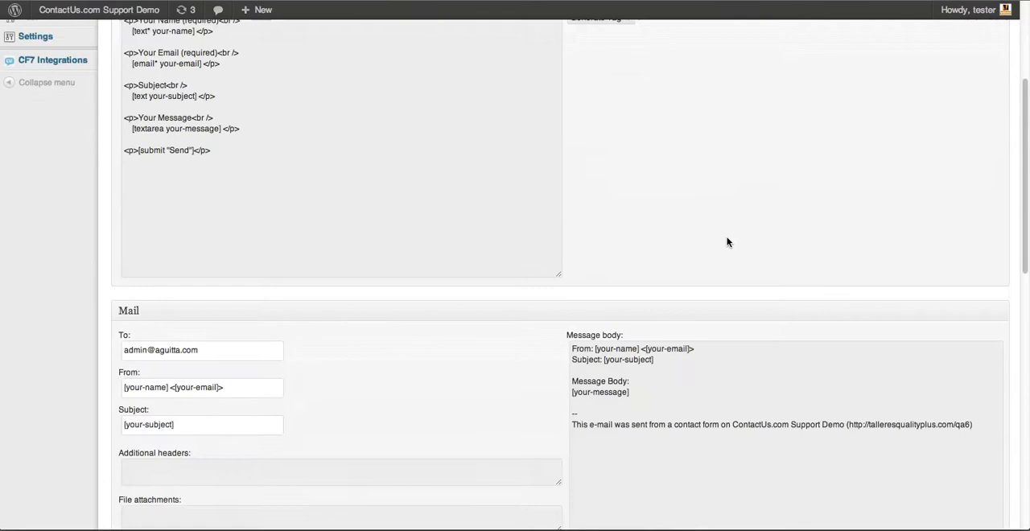
scroll("down", 3)
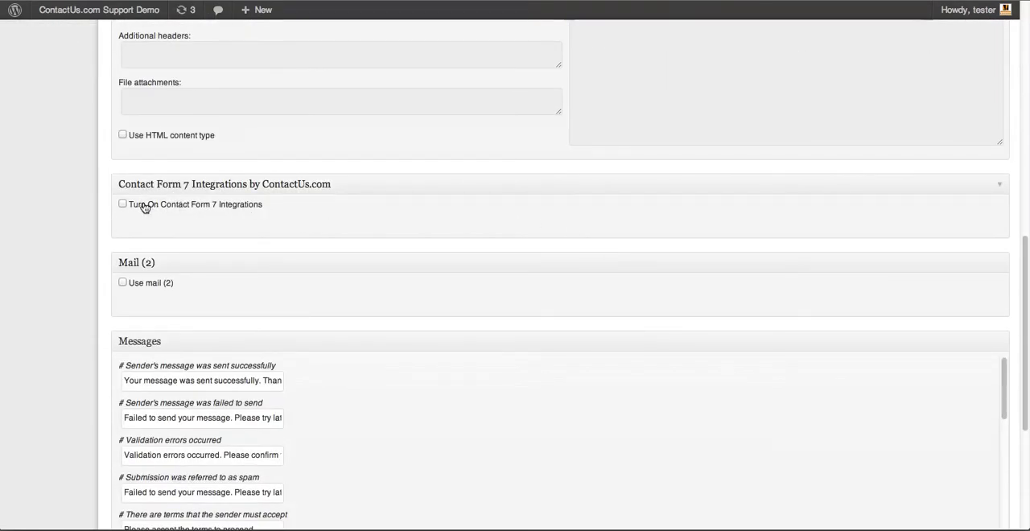
Turn on Contact Form 7 Integrations and load default email, name, subject, message mappings.
left_click(121, 204)
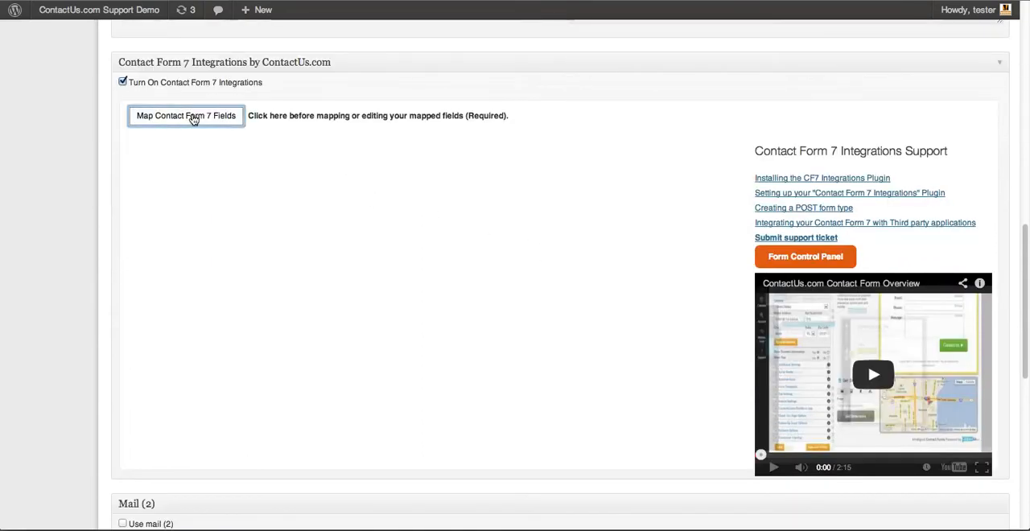
left_click(185, 115)
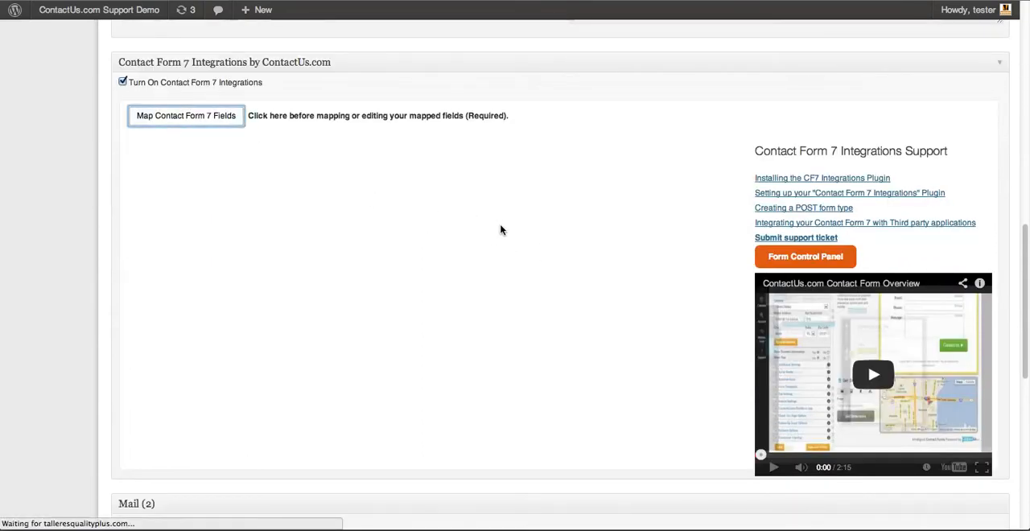
left_click(185, 115)
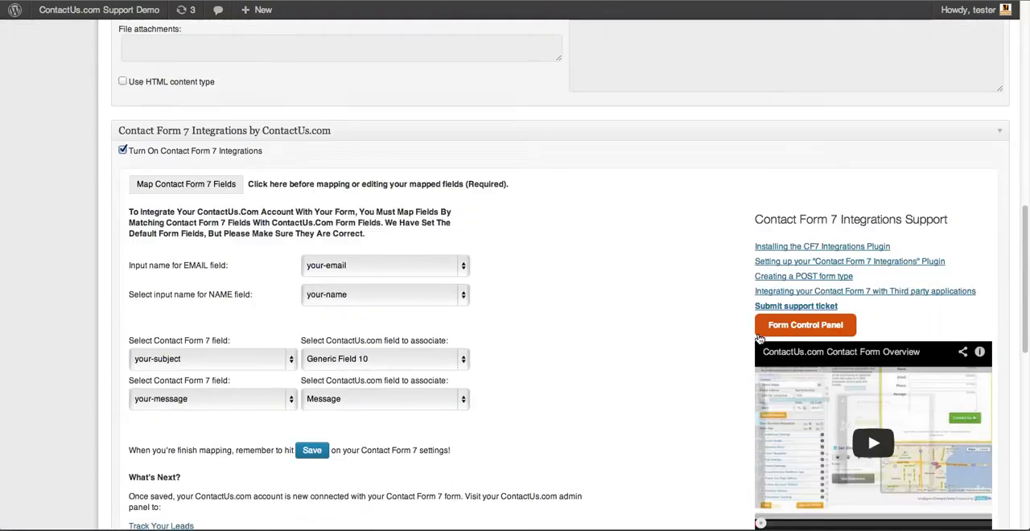
mouse_move(305, 272)
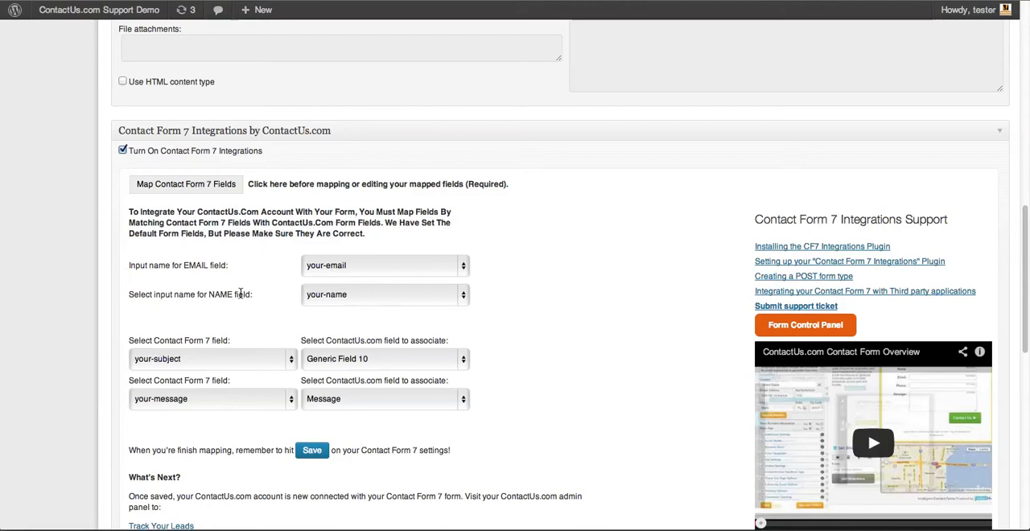
scroll("down", 3)
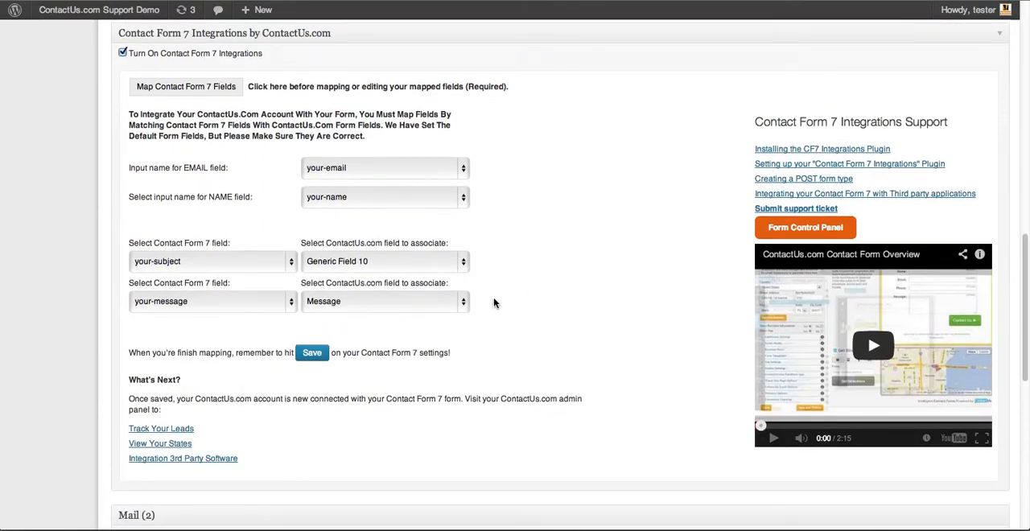
scroll("down", 3)
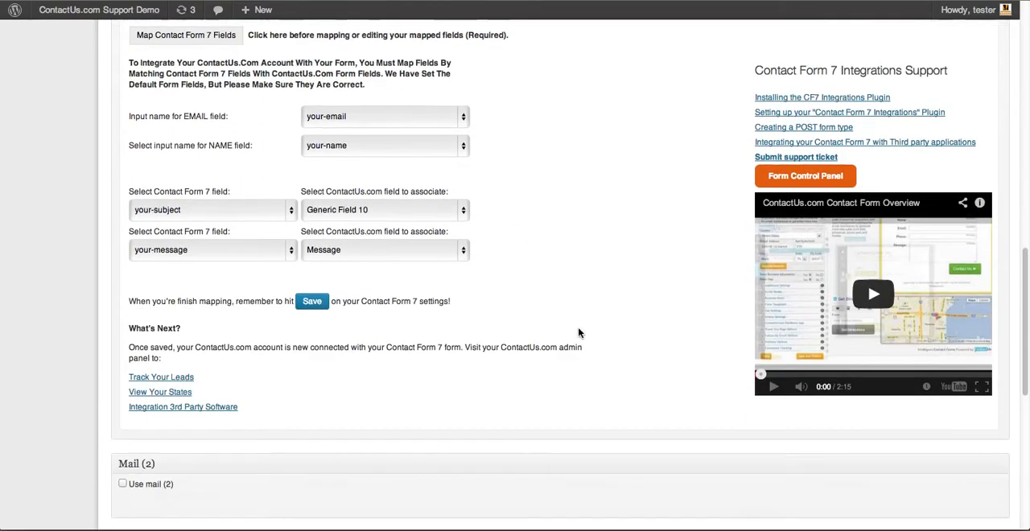
left_click(384, 209)
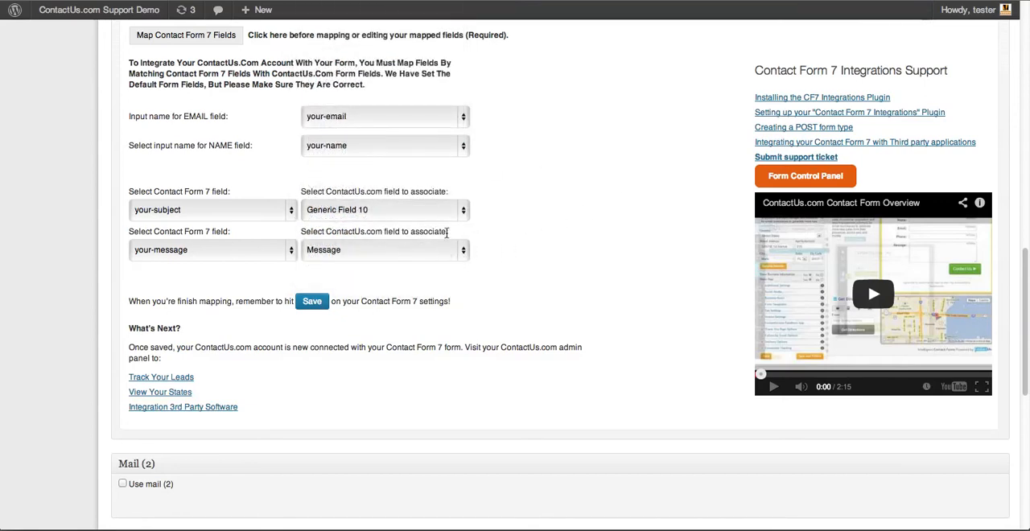
mouse_move(256, 261)
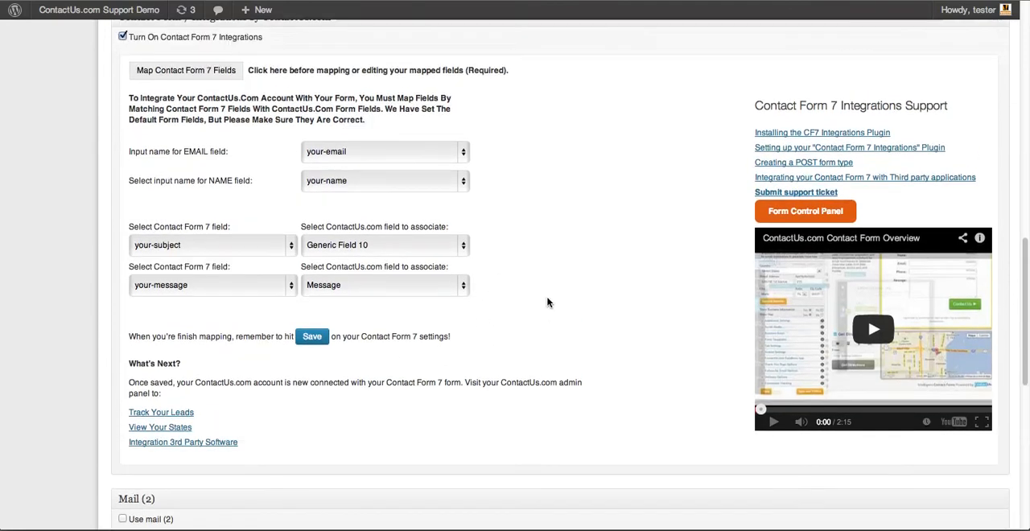
mouse_move(392, 336)
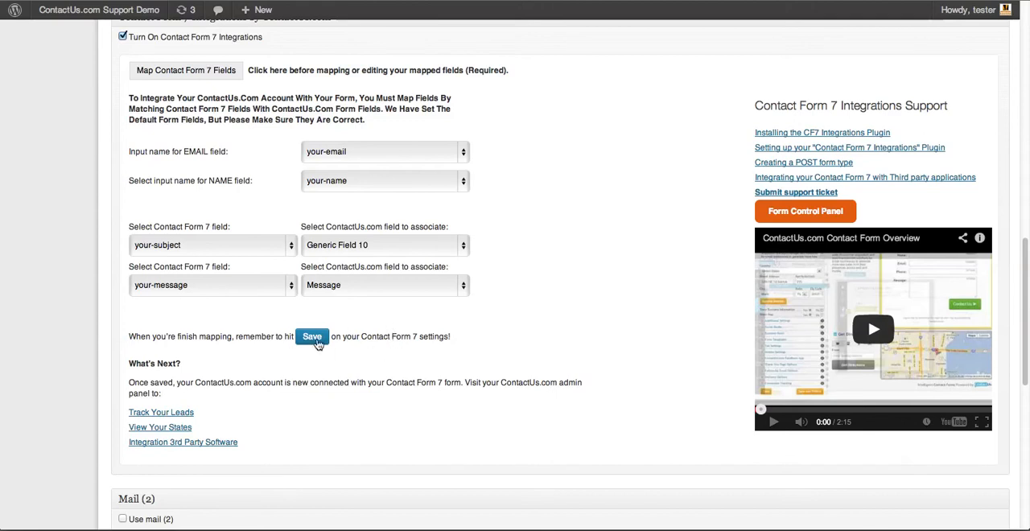
mouse_move(437, 323)
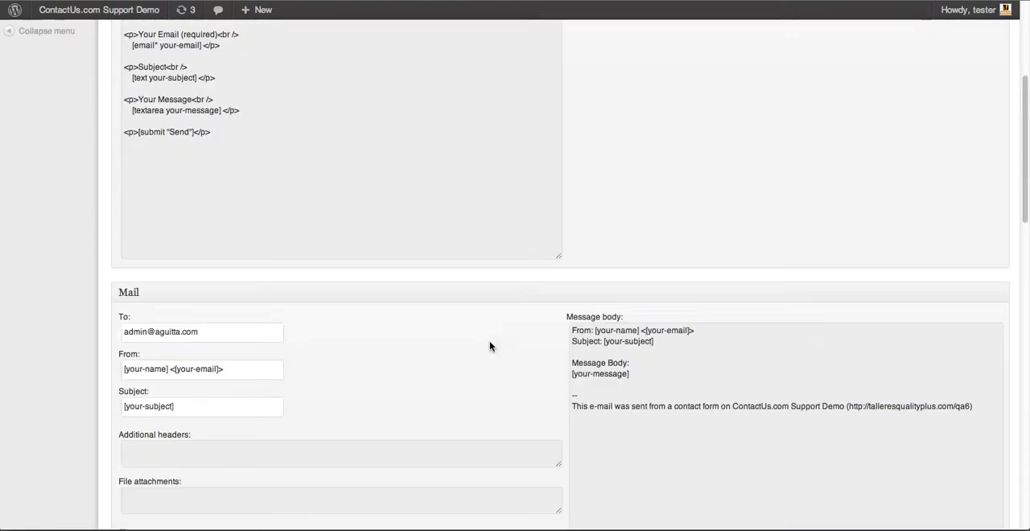
Save 'My Contact Form' with its integration and field mappings.
left_click(987, 197)
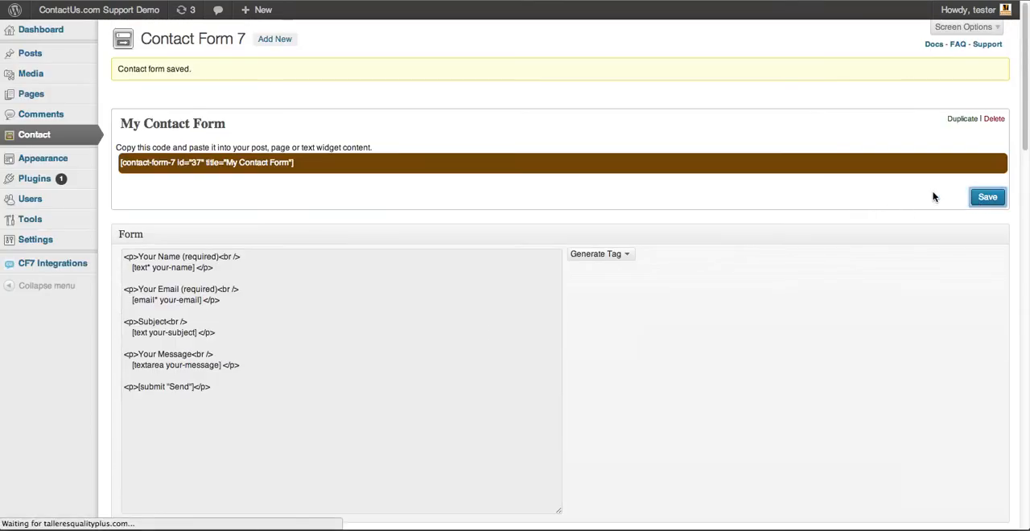
mouse_move(671, 192)
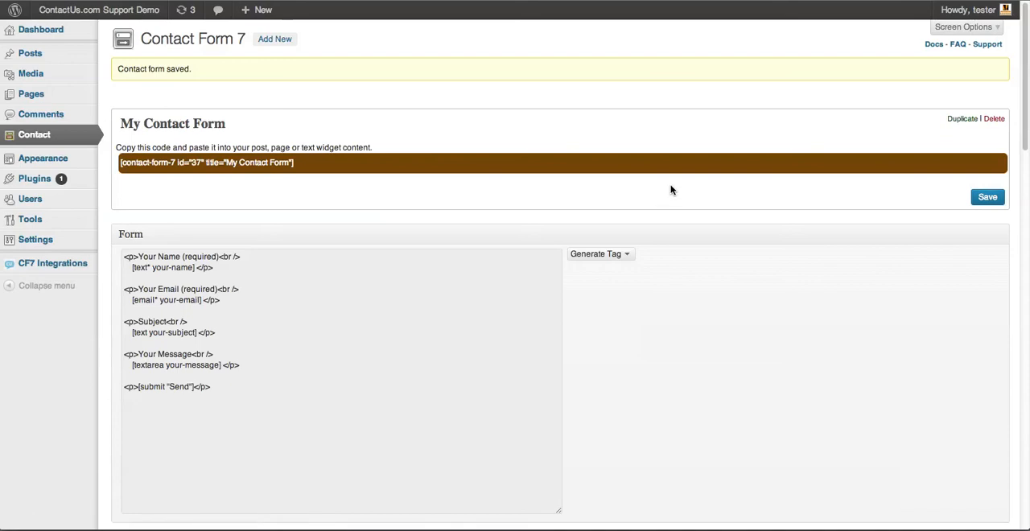
mouse_move(572, 193)
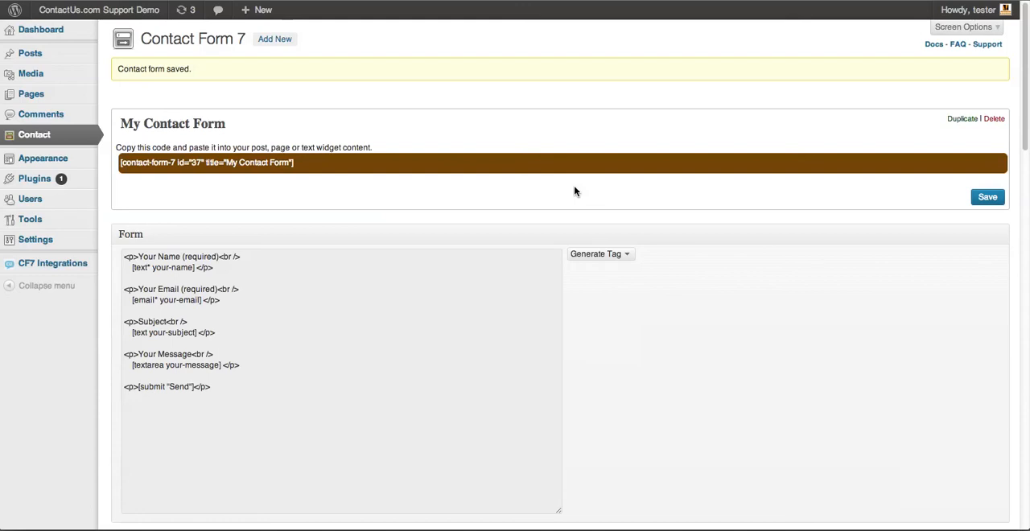
mouse_move(650, 229)
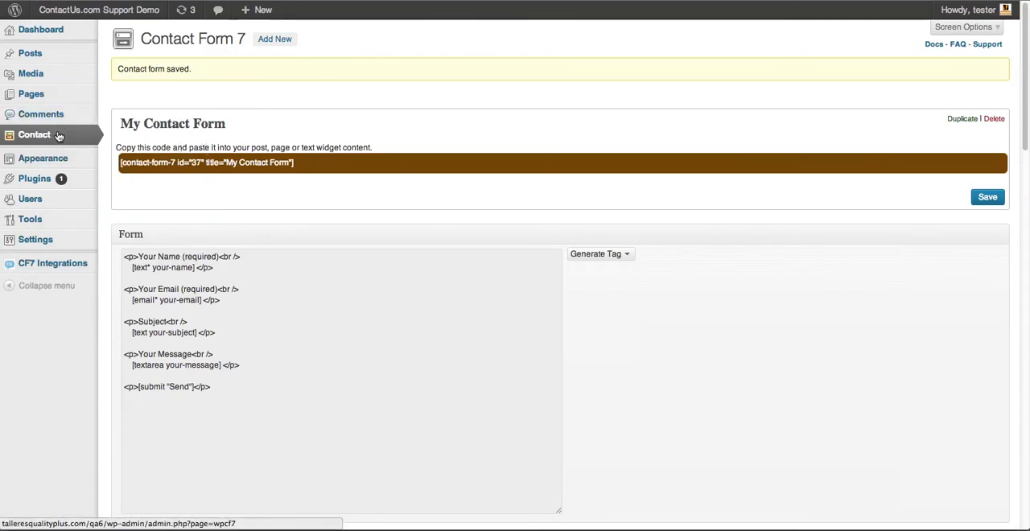
mouse_move(346, 187)
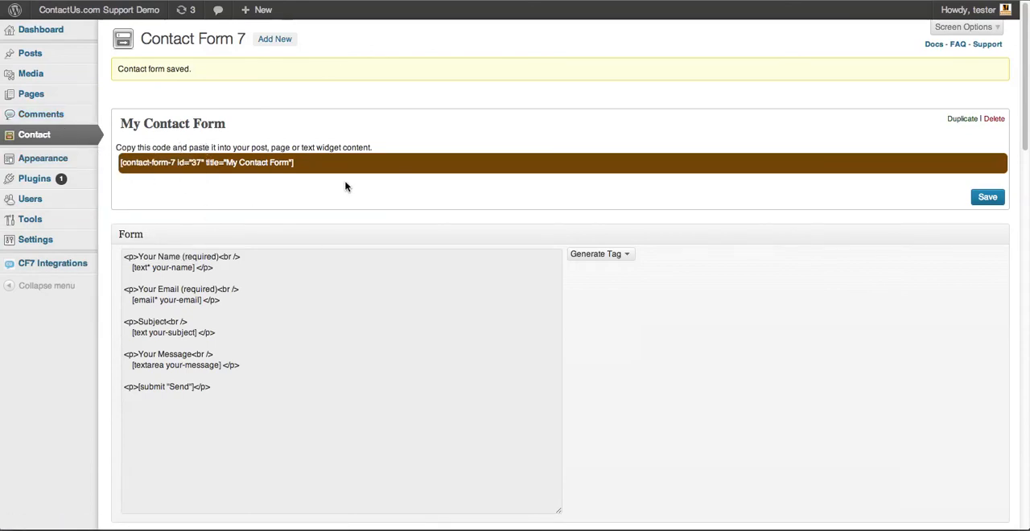
mouse_move(670, 238)
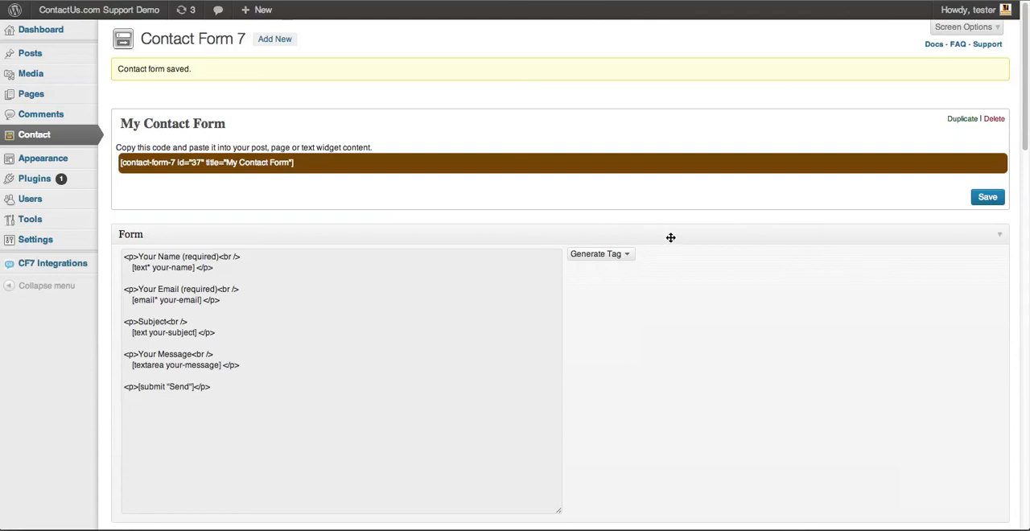
mouse_move(760, 352)
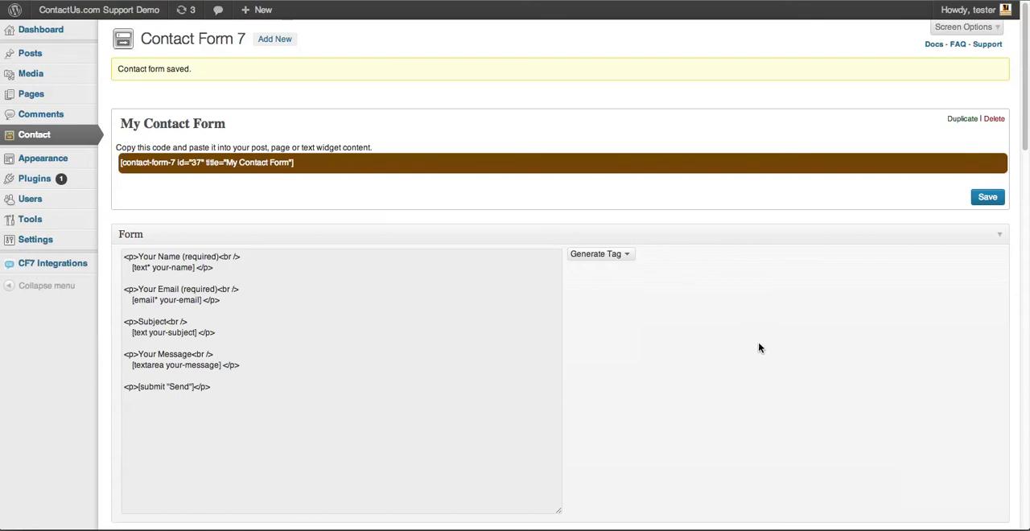
mouse_move(791, 381)
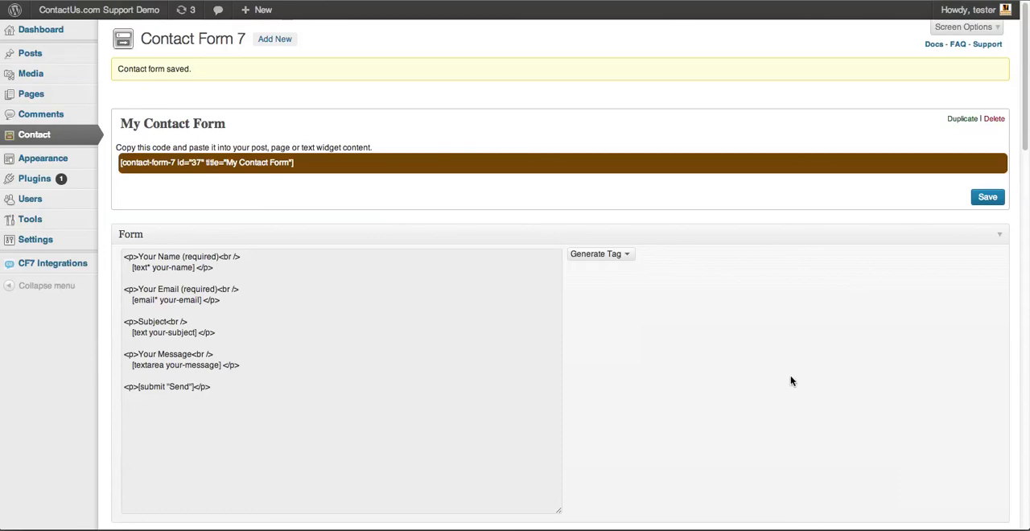